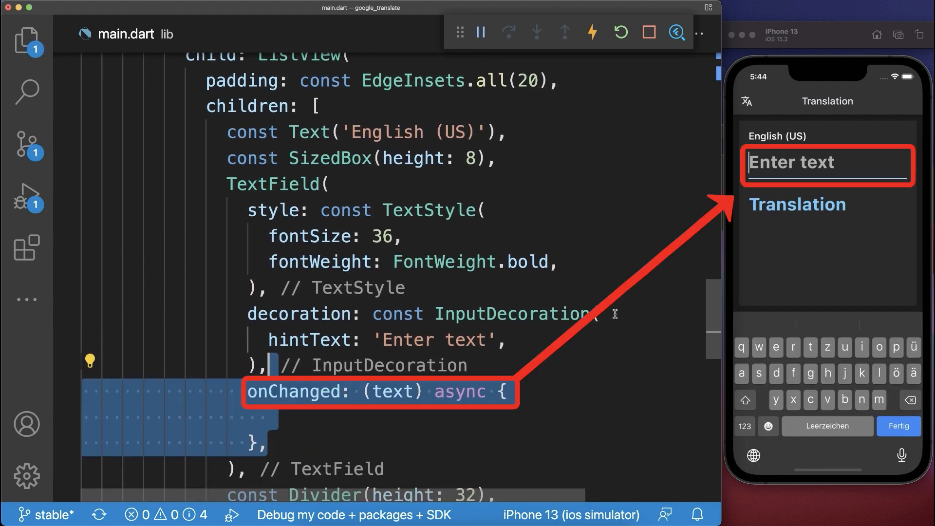
Add await 'Hello'.translate(), enable Cloud Translation API, and paste a new API key
{"action": "type", "text": "await 'Hello'.translate();"}
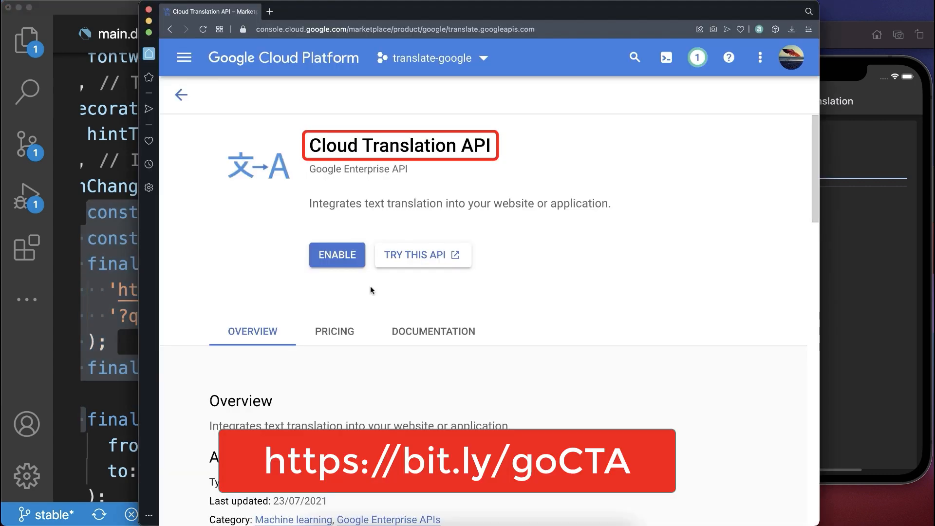
{"action": "left_click", "coordinate": [336, 254]}
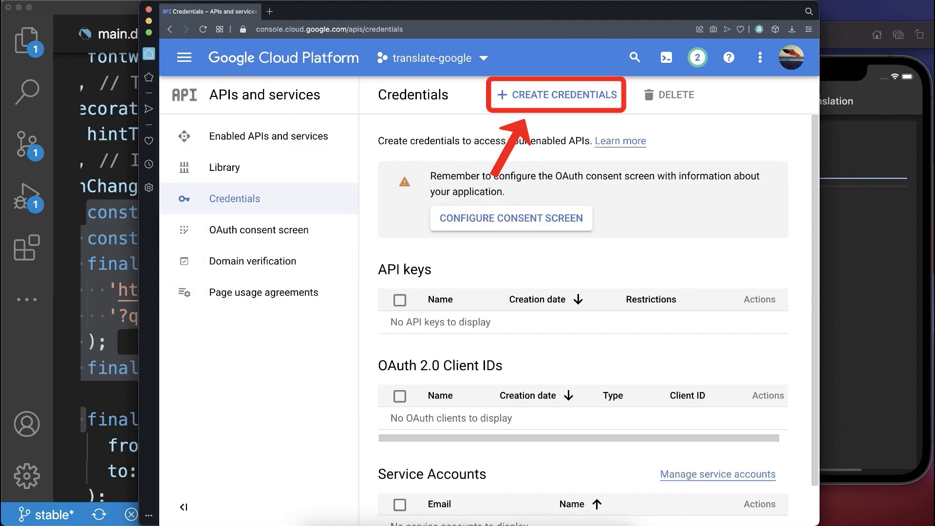
{"action": "left_click", "coordinate": [556, 94]}
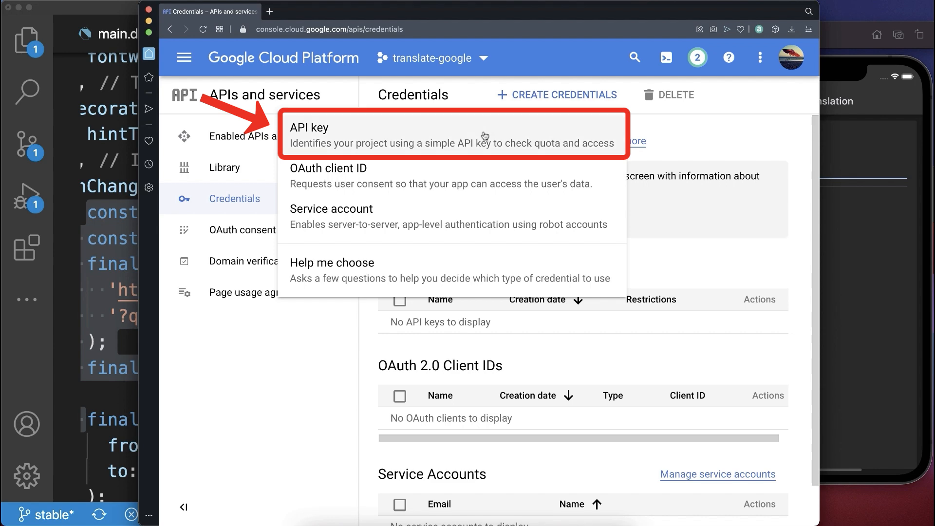
{"action": "left_click", "coordinate": [309, 127]}
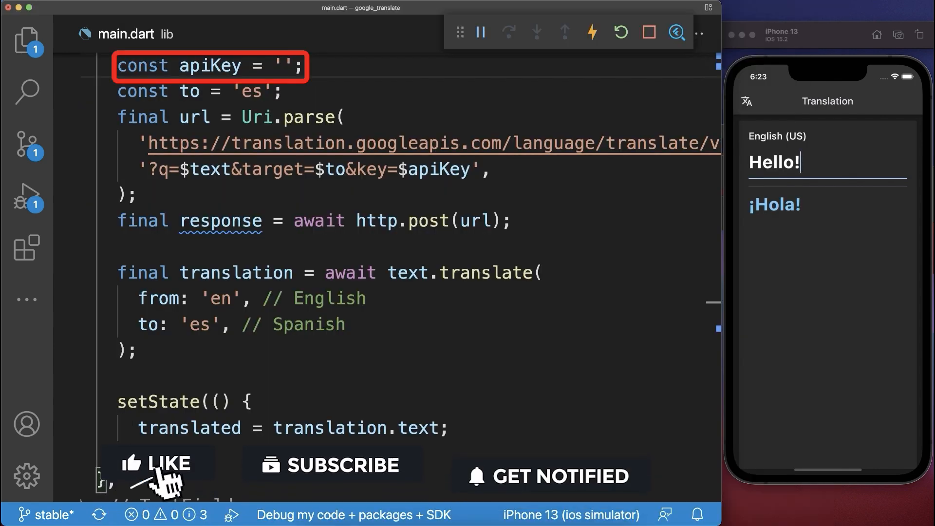
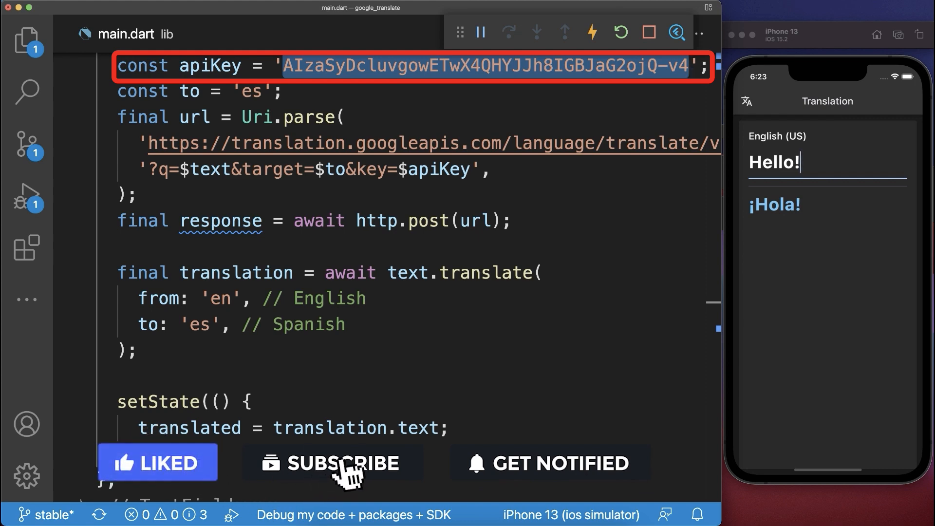